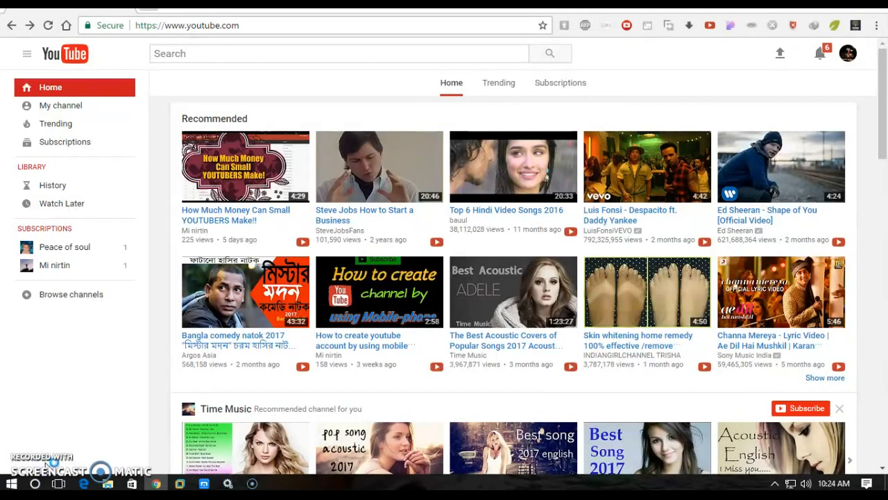
{"action": "mouse_move", "coordinate": [70, 443]}
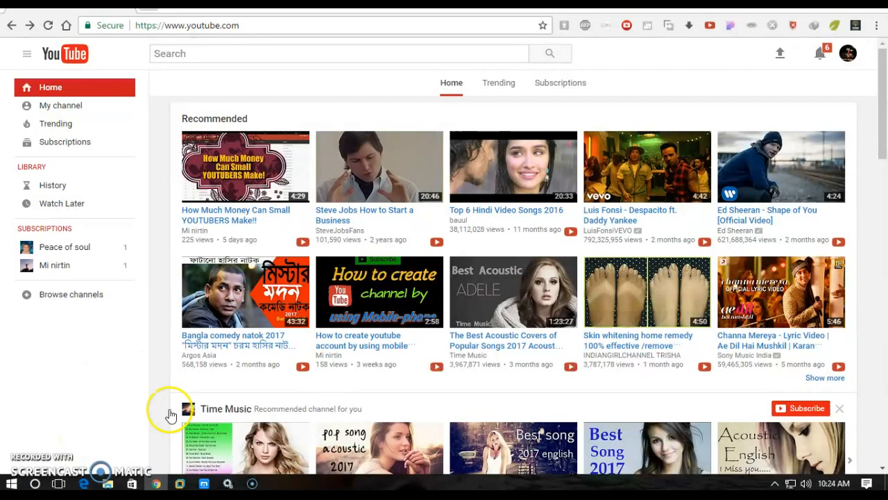
Step: Reveal the account menu from the profile avatar, showing the channel and its options
{"action": "left_click", "coordinate": [844, 52]}
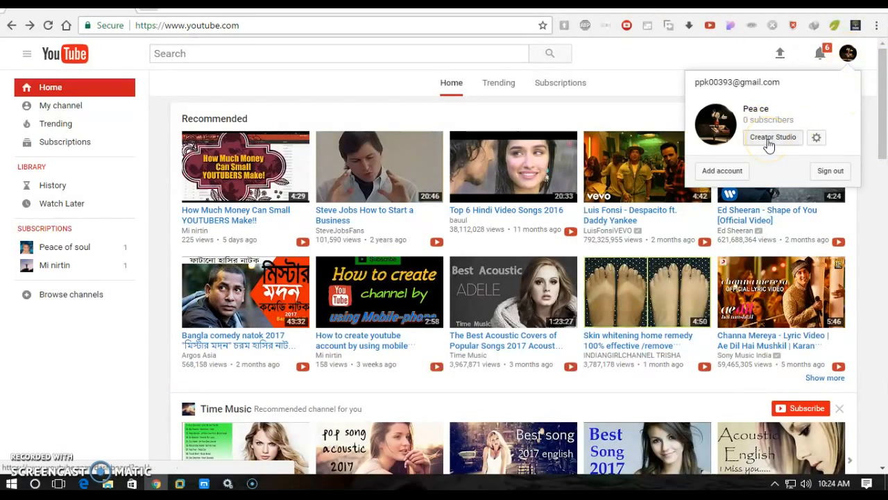
Step: Enter Creator Studio and go to the Channel section's Status and Features page
{"action": "left_click", "coordinate": [772, 138]}
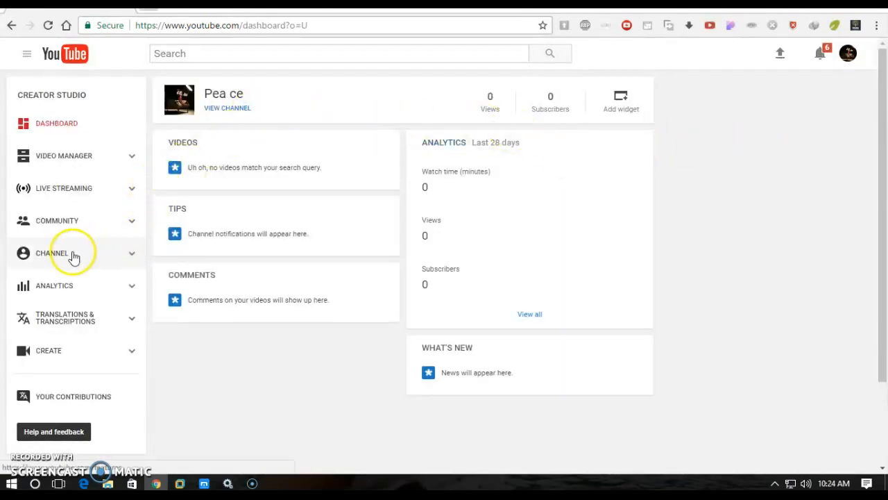
{"action": "left_click", "coordinate": [52, 253]}
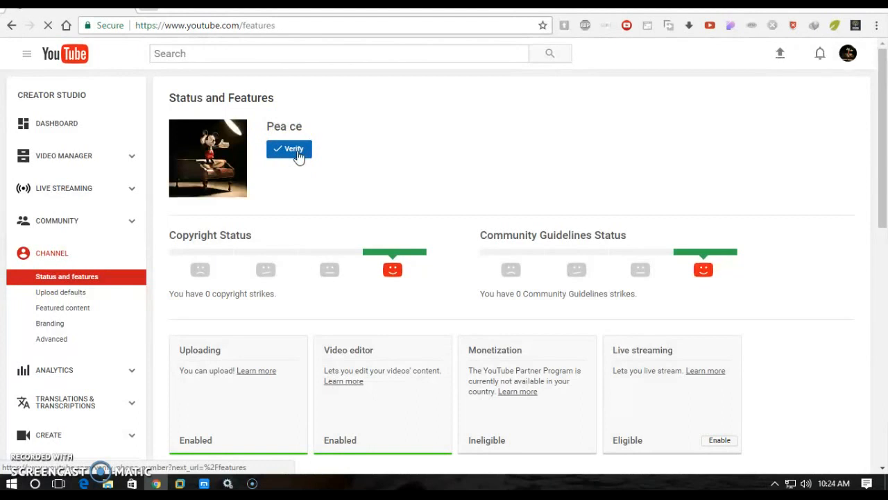
Step: Begin phone verification via the Verify button under the channel name, reaching step 1 of 2
{"action": "left_click", "coordinate": [289, 148]}
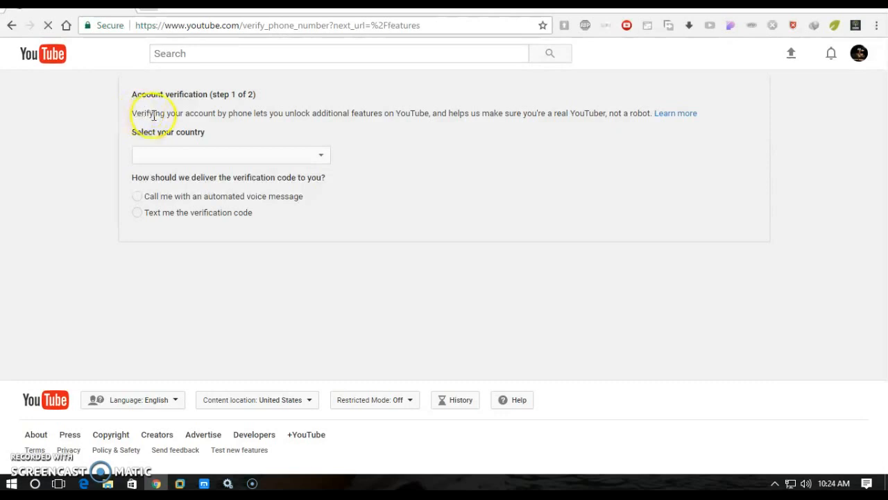
{"action": "mouse_move", "coordinate": [238, 116]}
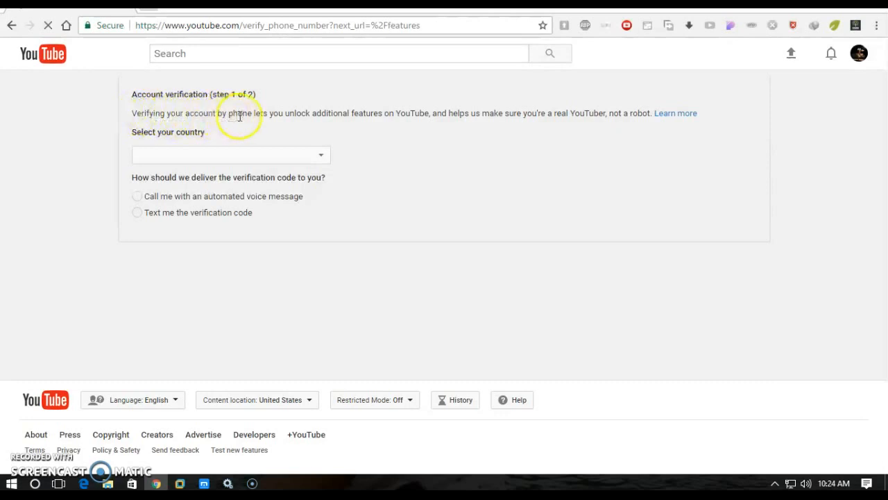
{"action": "mouse_move", "coordinate": [330, 115]}
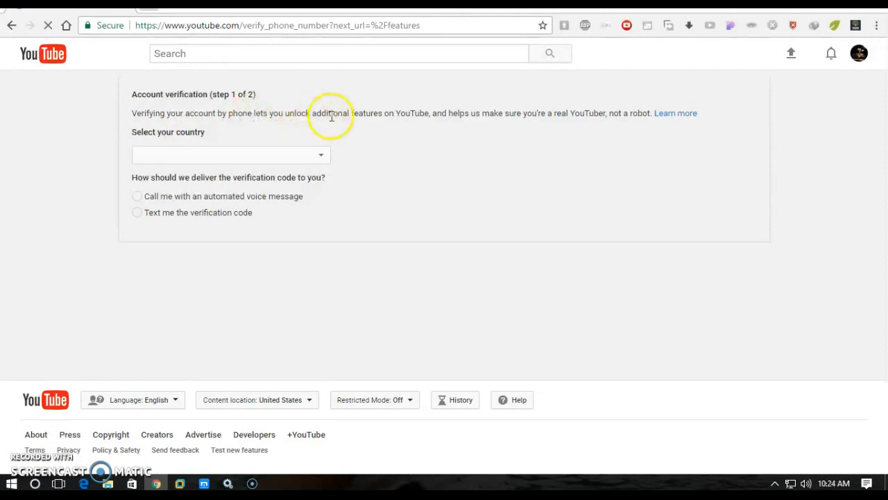
{"action": "mouse_move", "coordinate": [413, 114]}
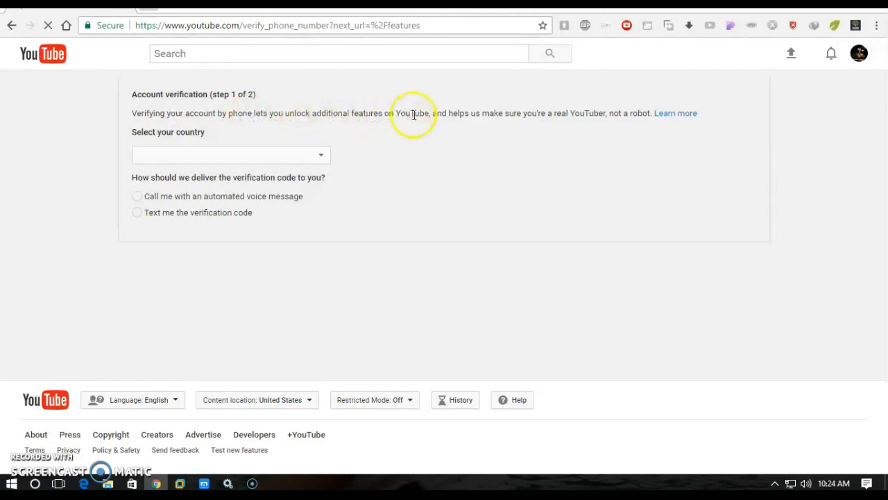
{"action": "mouse_move", "coordinate": [511, 116]}
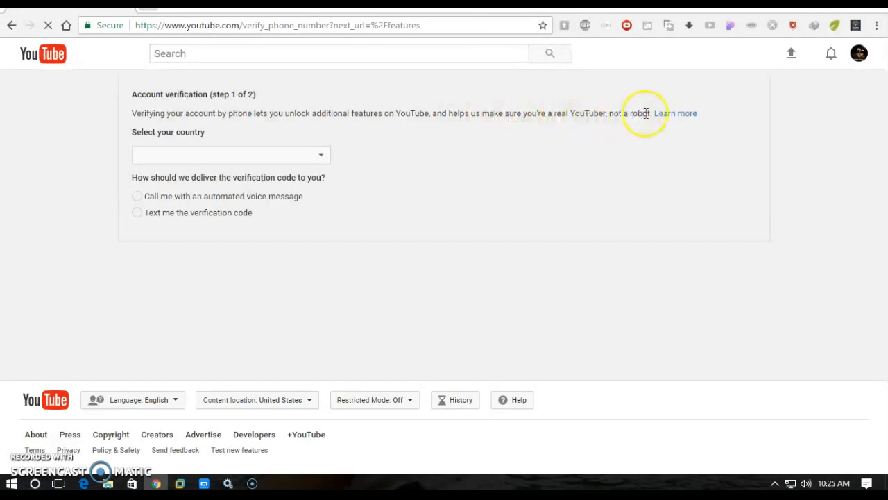
{"action": "mouse_move", "coordinate": [419, 144]}
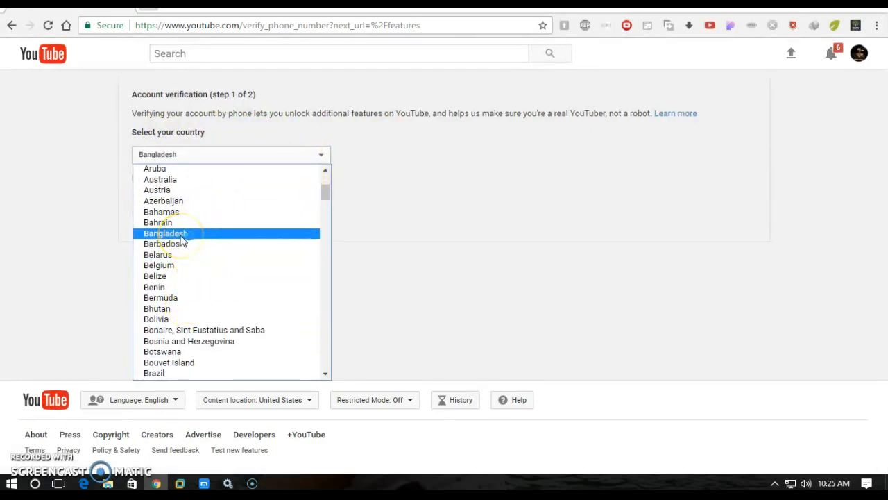
{"action": "mouse_move", "coordinate": [224, 233]}
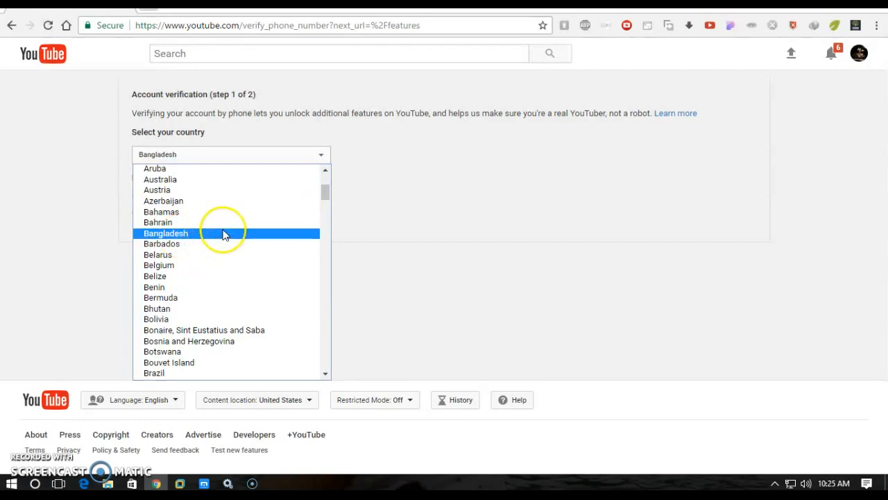
Step: Choose Bangladesh as the country and 'Text me the verification code' as delivery
{"action": "left_click", "coordinate": [165, 234]}
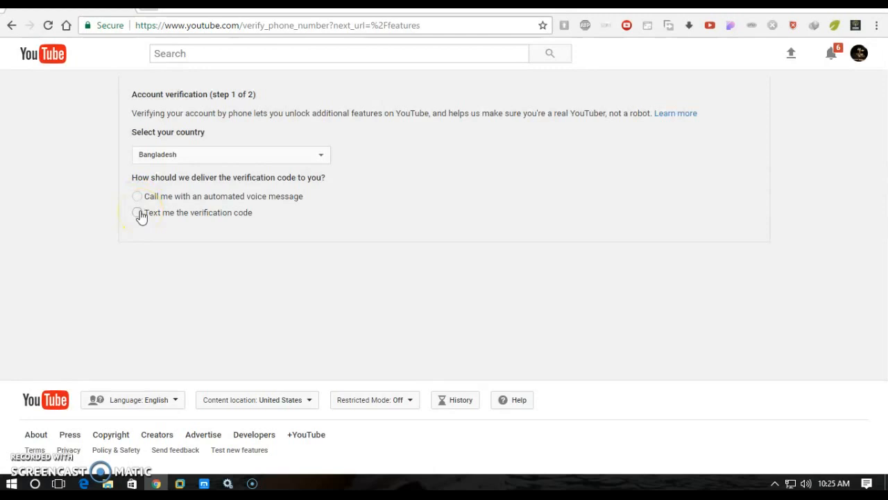
{"action": "left_click", "coordinate": [136, 212]}
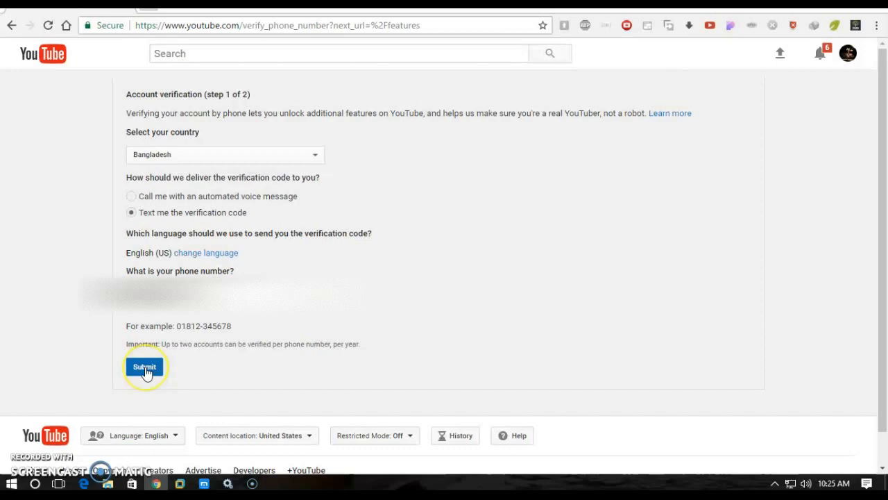
Step: Submit the phone number so a text message with the 6-digit code is sent
{"action": "left_click", "coordinate": [144, 366]}
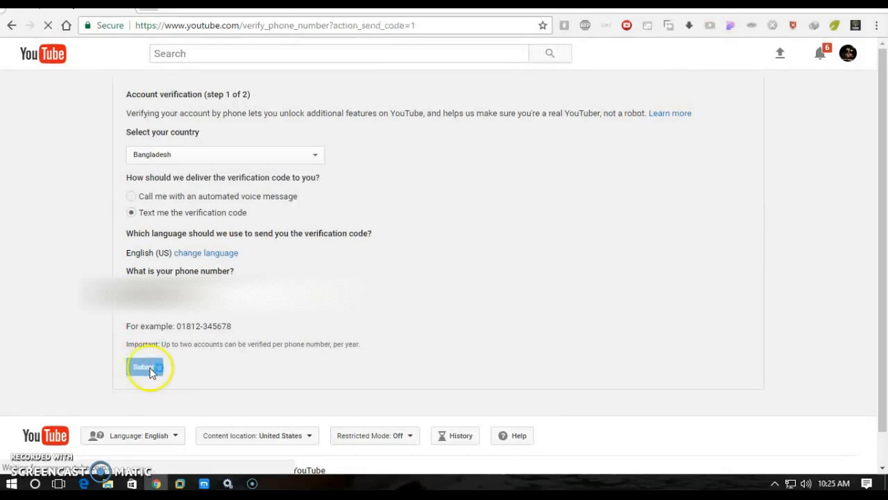
{"action": "left_click", "coordinate": [150, 366]}
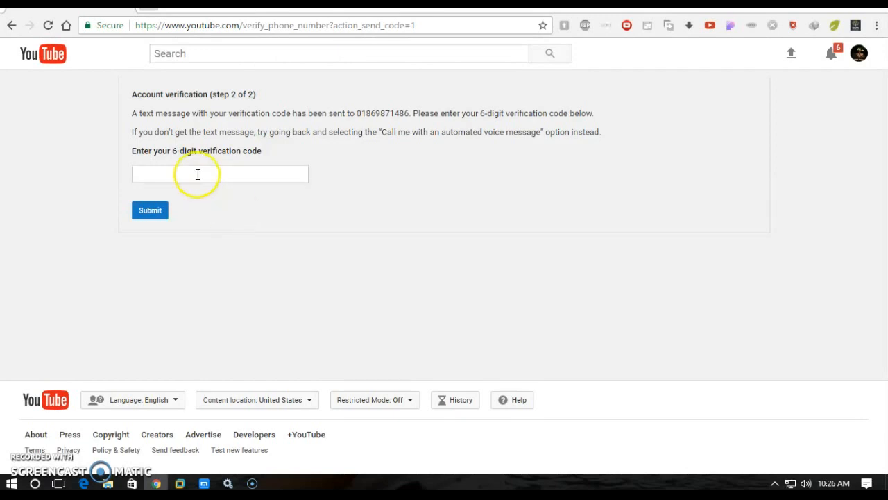
{"action": "left_click", "coordinate": [219, 174]}
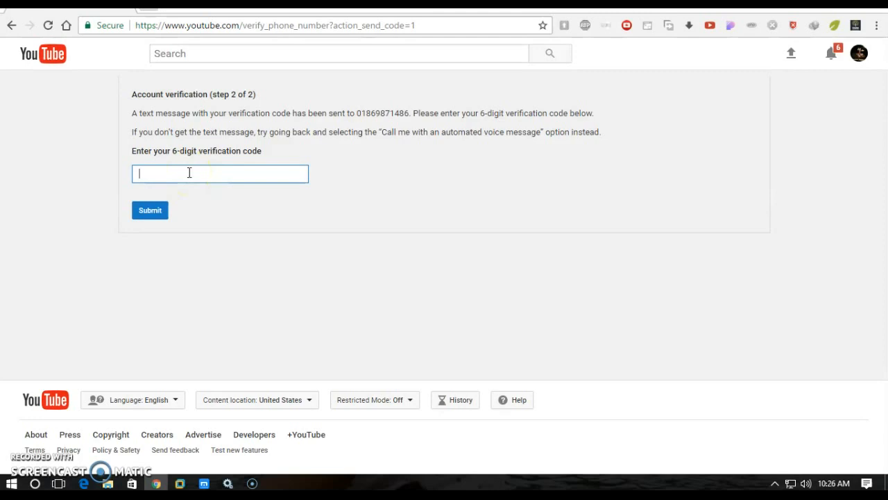
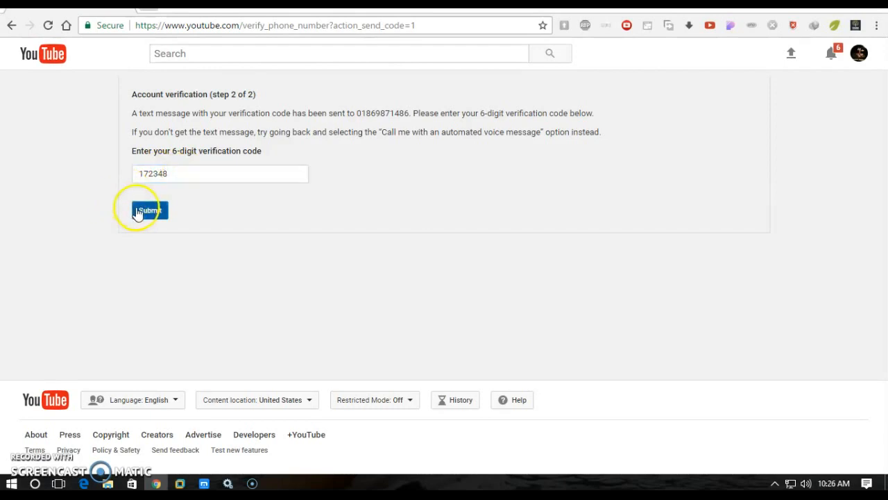
{"action": "left_click", "coordinate": [147, 209]}
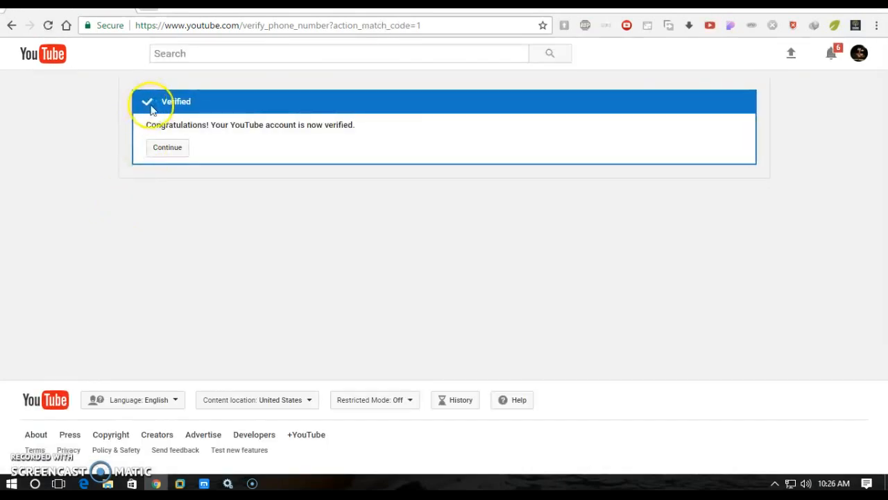
{"action": "mouse_move", "coordinate": [169, 104]}
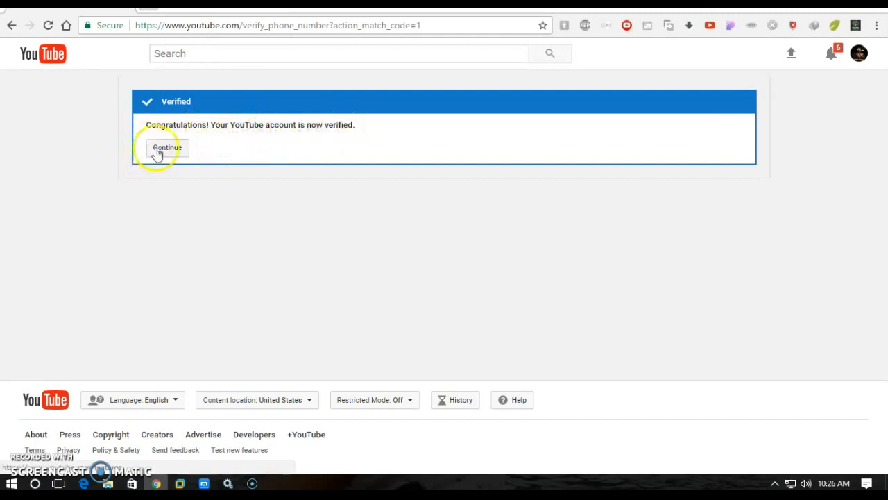
Step: Continue past the Verified confirmation back to Creator Studio
{"action": "left_click", "coordinate": [166, 147]}
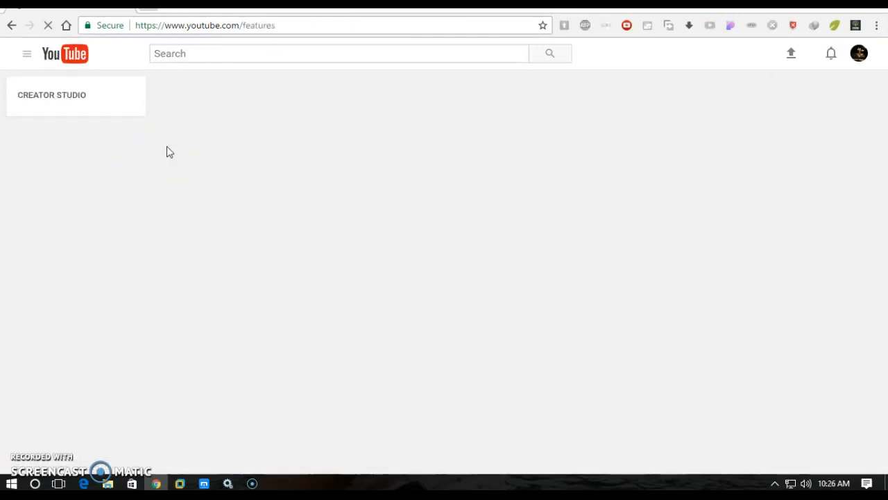
Step: View the Verified checkmark on Status and Features, then return home via the YouTube logo
{"action": "left_click", "coordinate": [51, 95]}
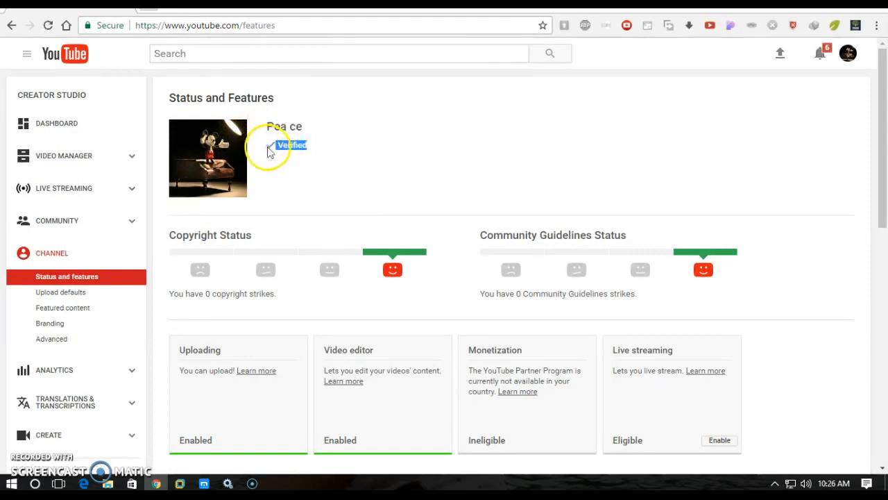
{"action": "mouse_move", "coordinate": [369, 161]}
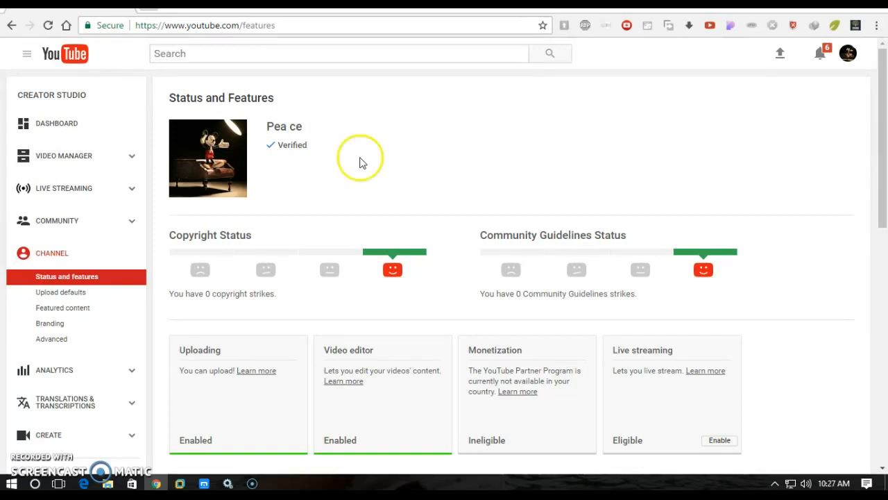
{"action": "left_click", "coordinate": [64, 54]}
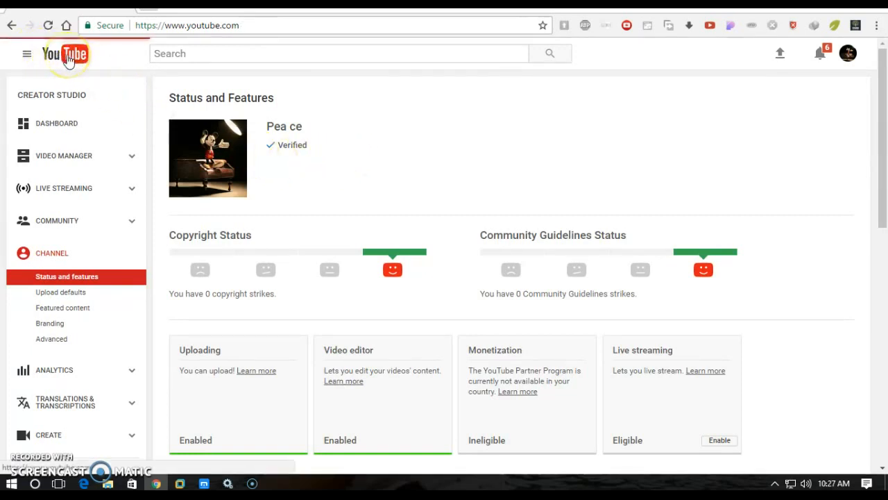